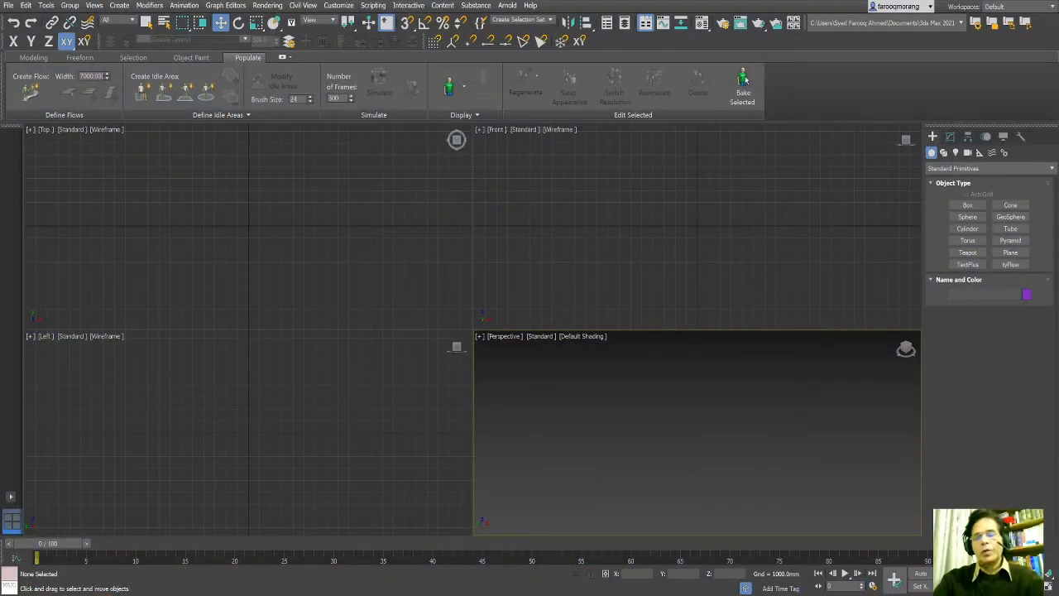
{"action": "mouse_move", "coordinate": [478, 362]}
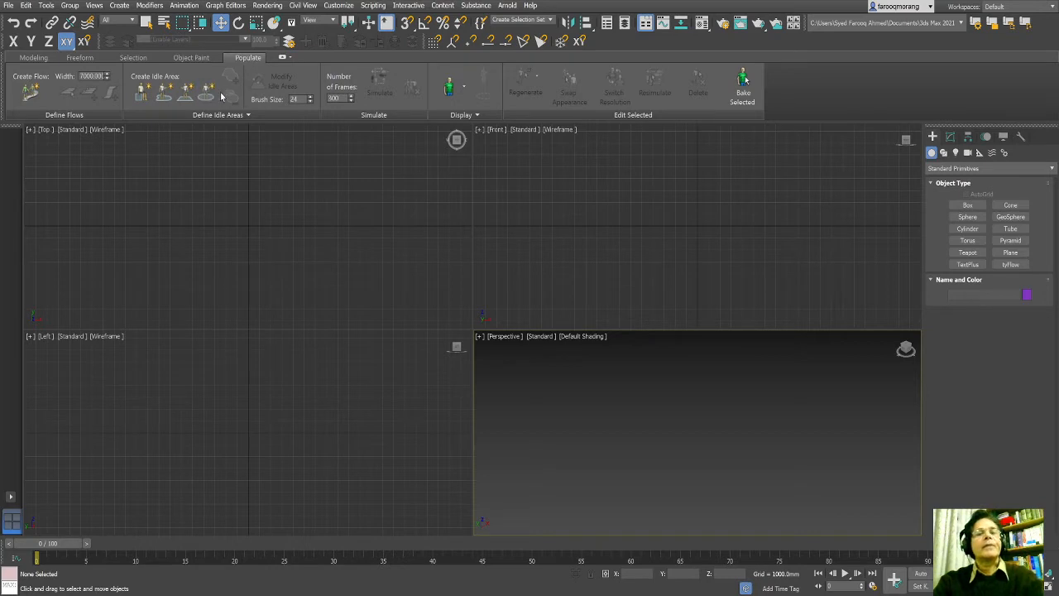
{"action": "mouse_move", "coordinate": [713, 80]}
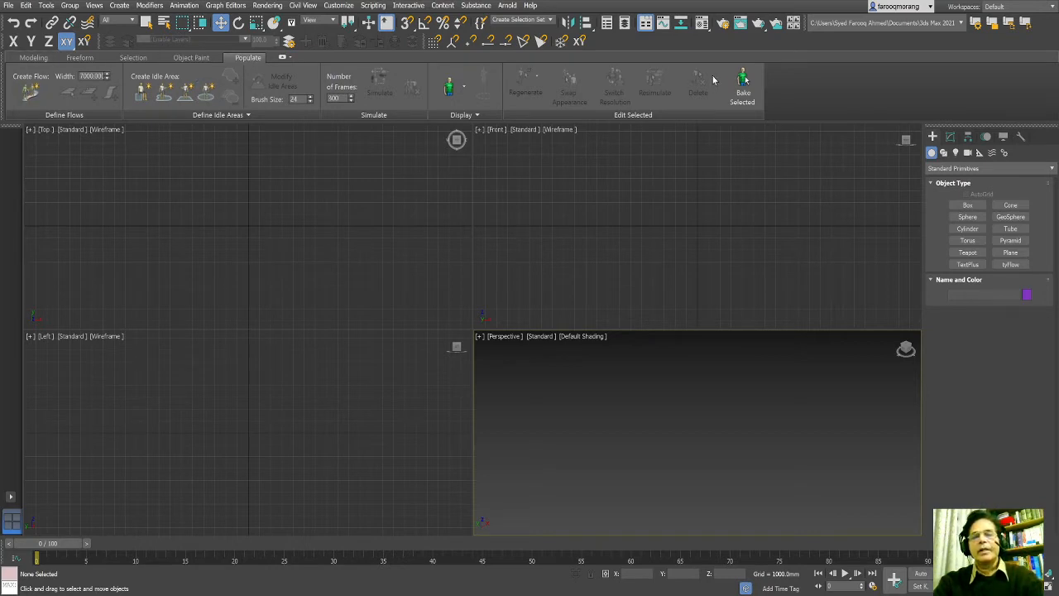
Draw a large Plane in the Top viewport as the ground surface
{"action": "left_click", "coordinate": [184, 91]}
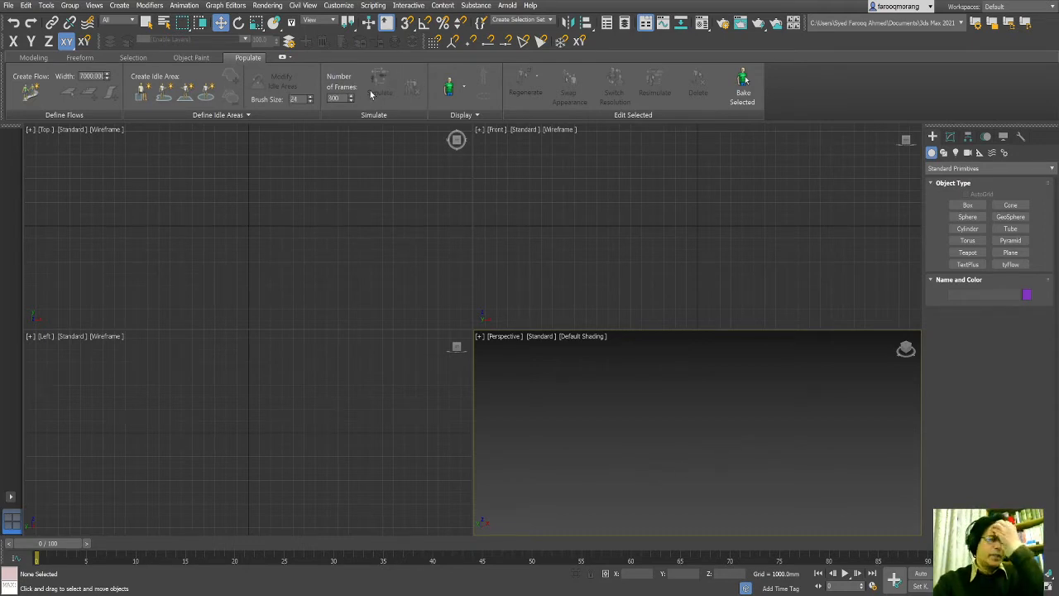
{"action": "mouse_move", "coordinate": [733, 307]}
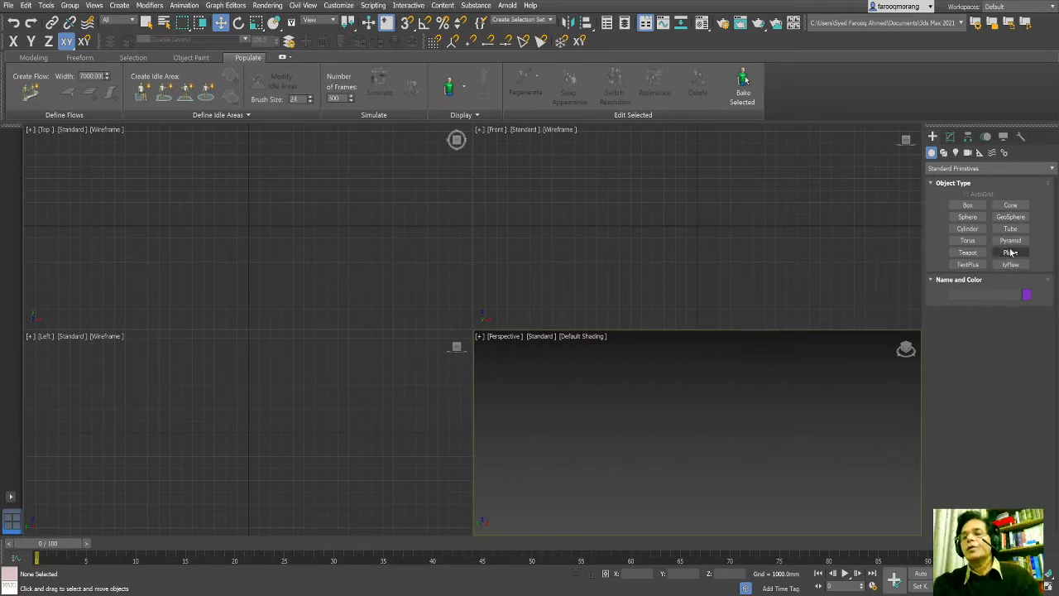
{"action": "left_click", "coordinate": [1010, 253]}
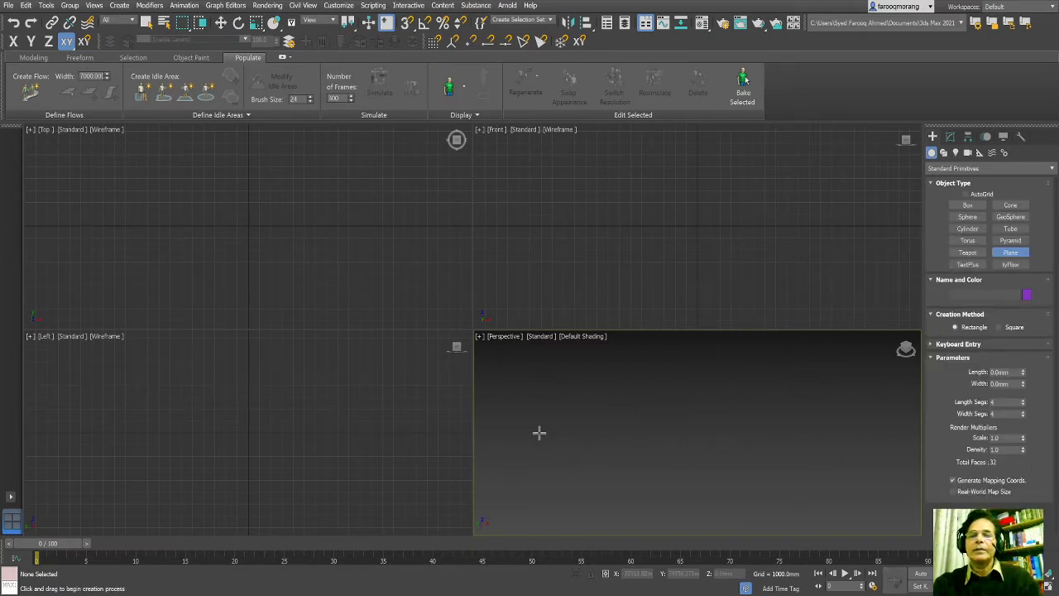
{"action": "left_click_drag", "start_coordinate": [546, 430], "coordinate": [790, 430]}
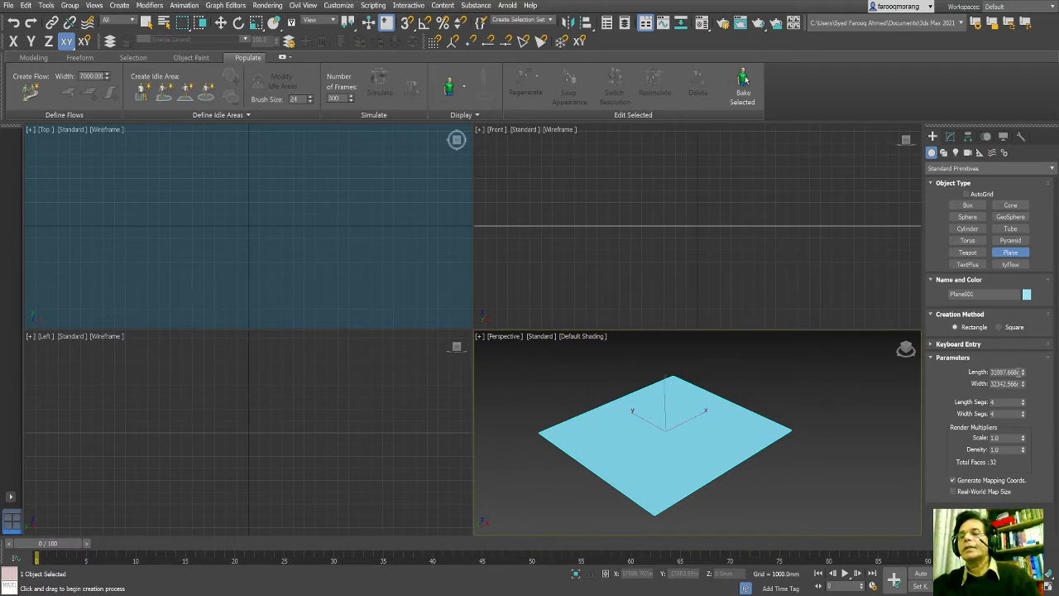
{"action": "left_click", "coordinate": [1001, 371]}
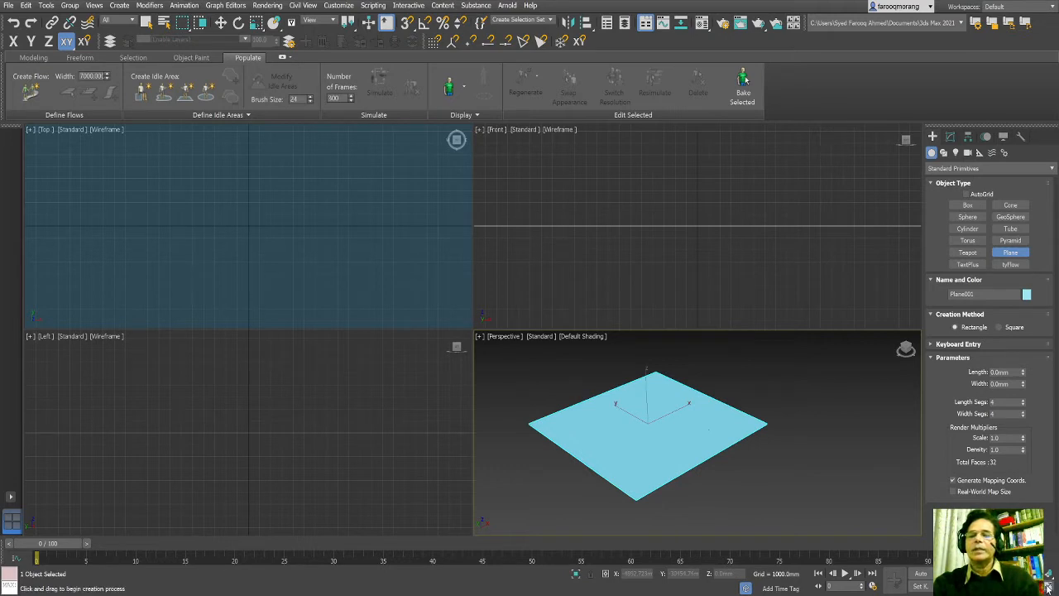
Maximize the Perspective viewport with Alt+W and create a box on the plane
{"action": "key", "text": "alt+w"}
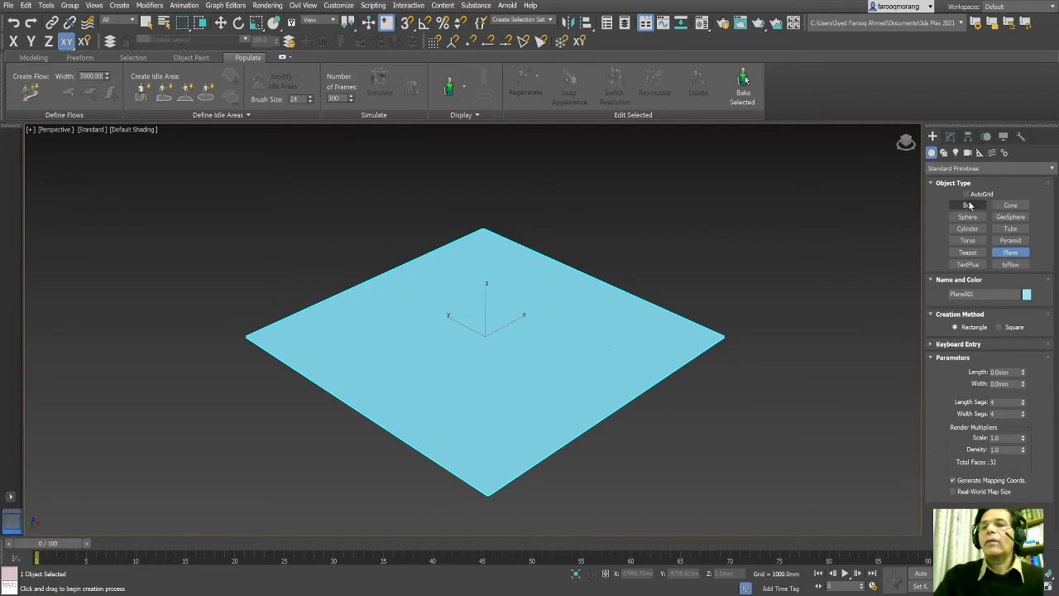
{"action": "left_click", "coordinate": [967, 204]}
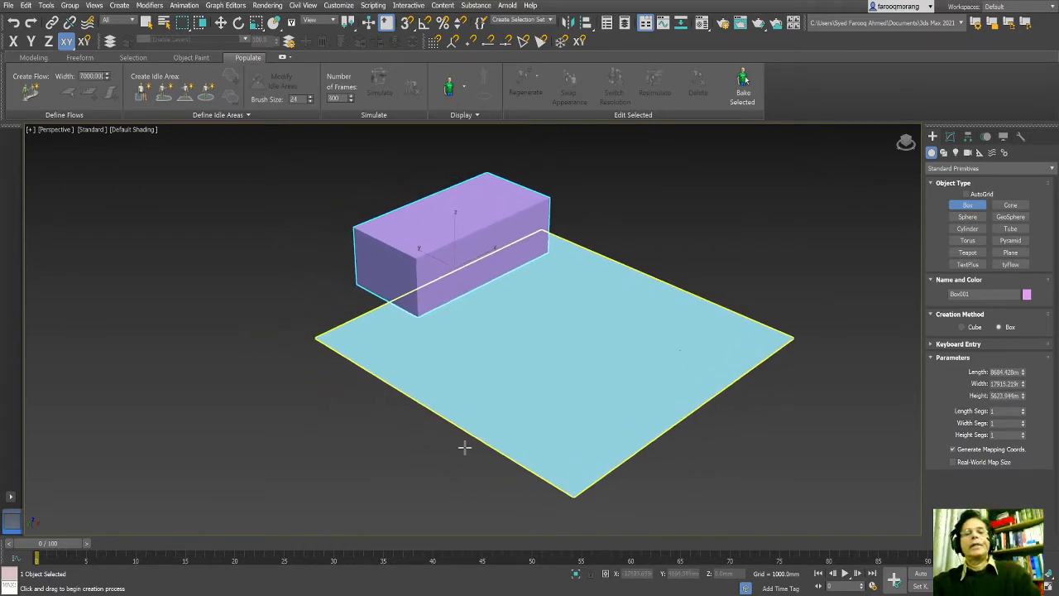
{"action": "mouse_move", "coordinate": [220, 171]}
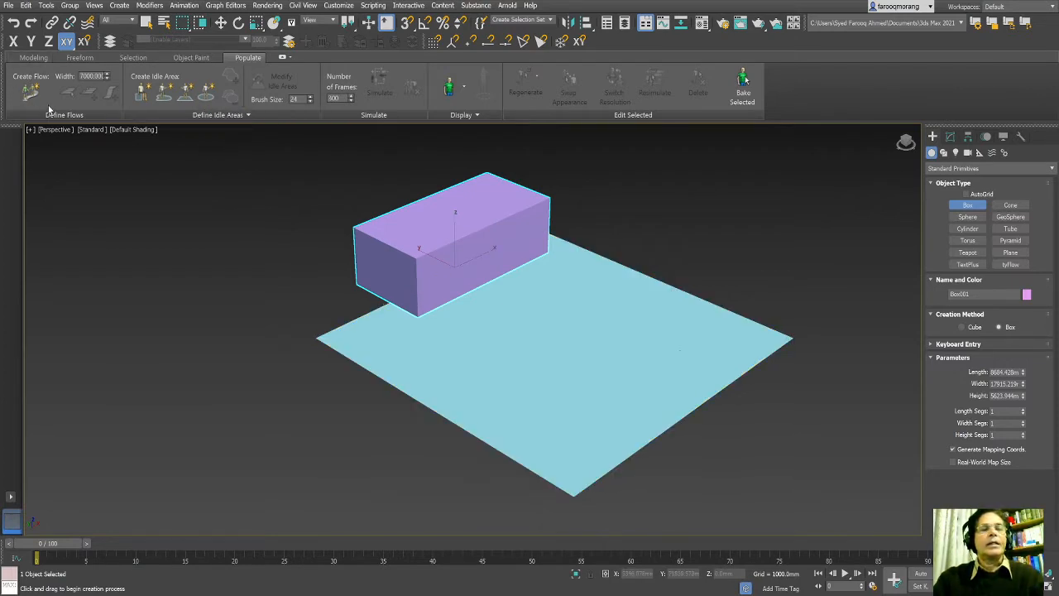
Add a seat, then draw a rectangular idle area filled with figures on the plane
{"action": "left_click", "coordinate": [31, 91]}
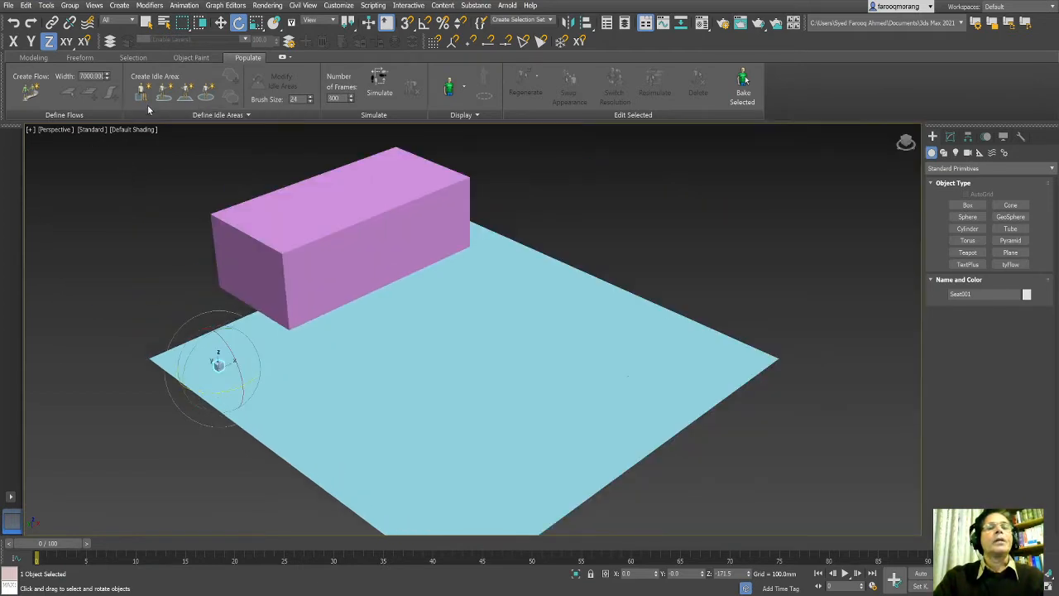
{"action": "left_click", "coordinate": [185, 91]}
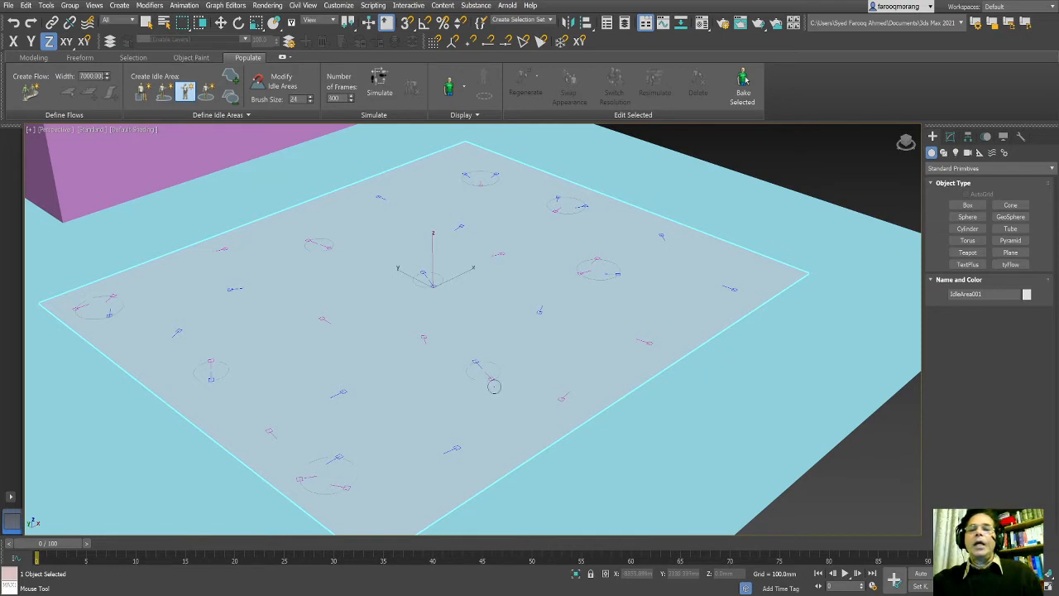
Raise IdleArea001's Density and shift its Males/Females balance in the Modify panel
{"action": "left_click", "coordinate": [951, 137]}
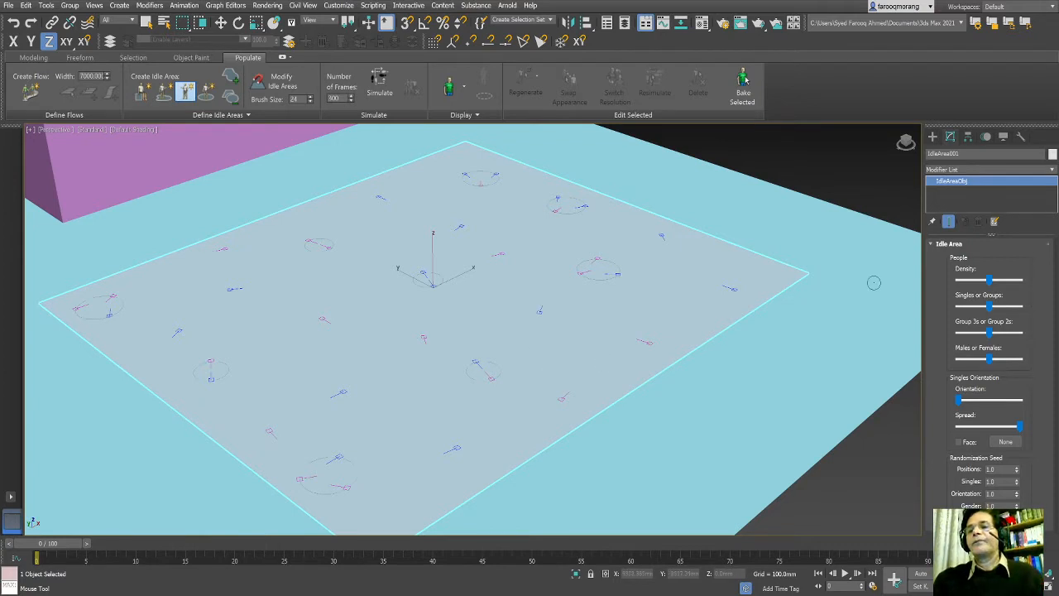
{"action": "mouse_move", "coordinate": [991, 283]}
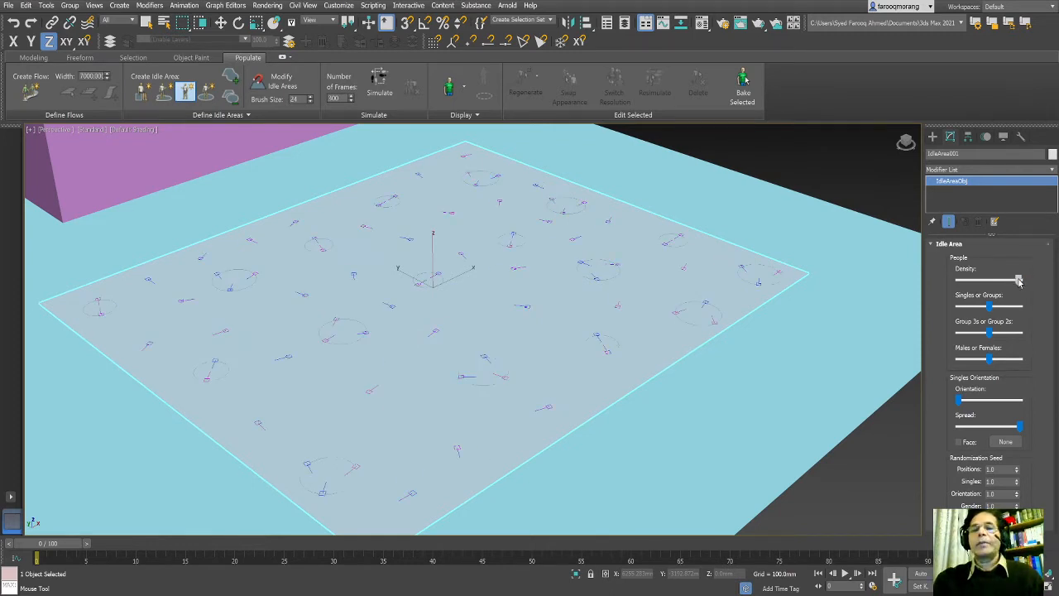
{"action": "left_click_drag", "start_coordinate": [1017, 279], "coordinate": [957, 279]}
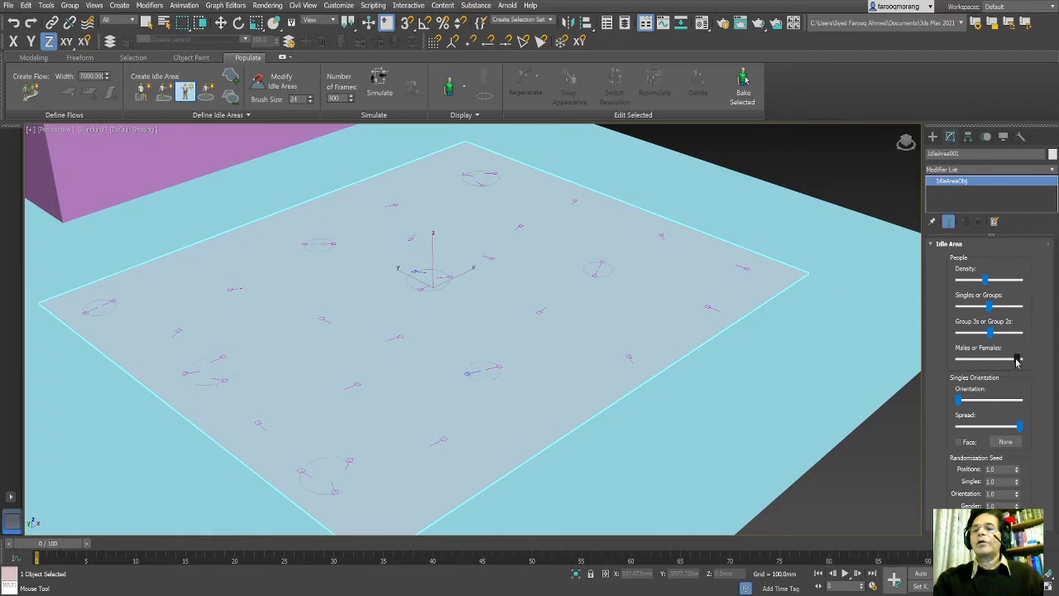
{"action": "left_click_drag", "start_coordinate": [1016, 358], "coordinate": [958, 357]}
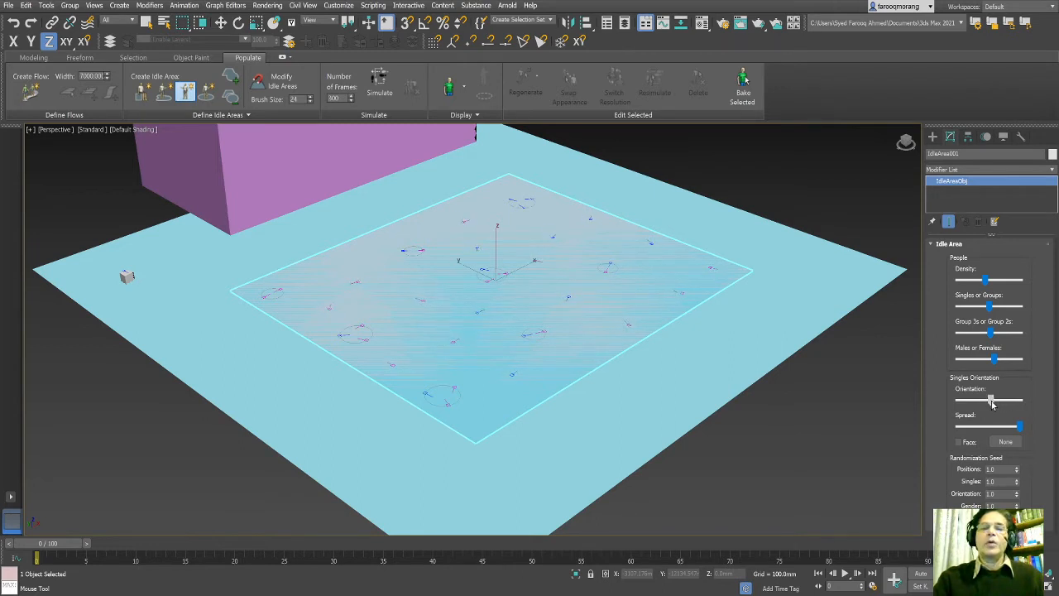
Change the singles Orientation and pick individual figures to reposition them
{"action": "left_click_drag", "start_coordinate": [990, 401], "coordinate": [1005, 401]}
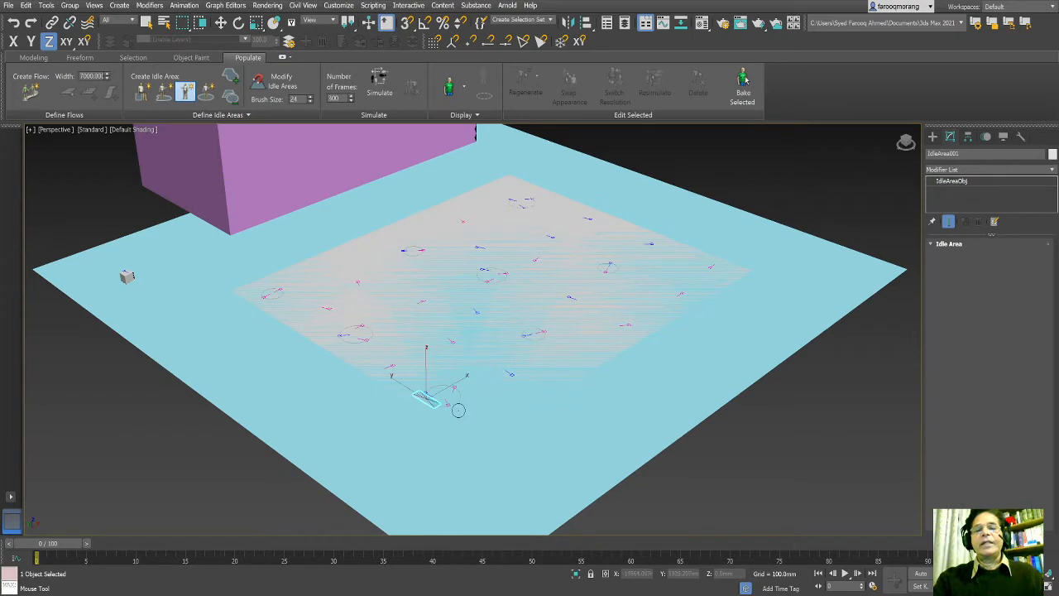
{"action": "left_click", "coordinate": [951, 180]}
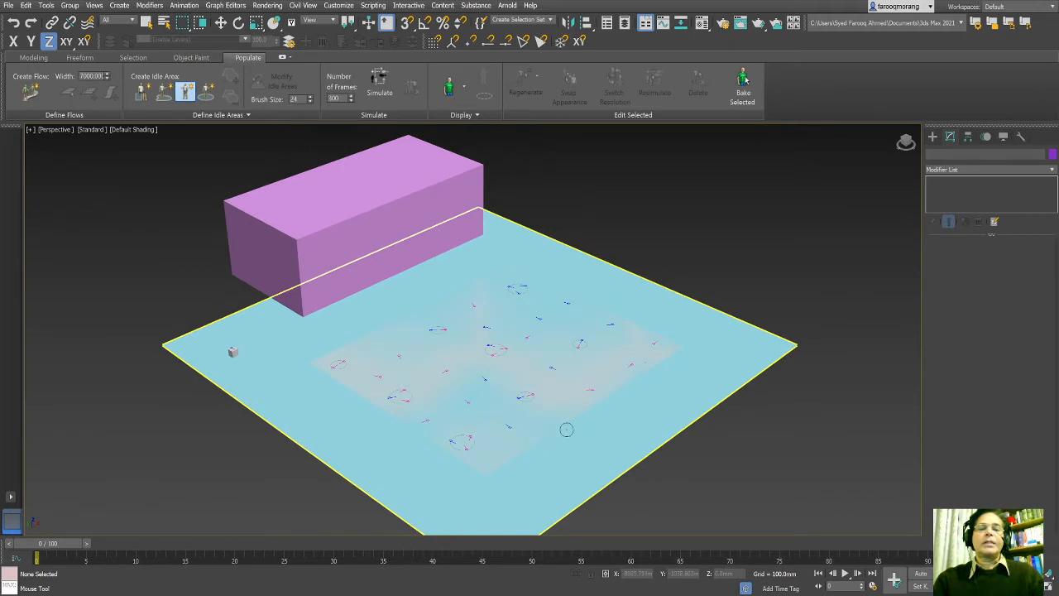
Draw IdleArea002 on the building box's roof for a small group
{"action": "left_click_drag", "start_coordinate": [567, 428], "coordinate": [551, 434]}
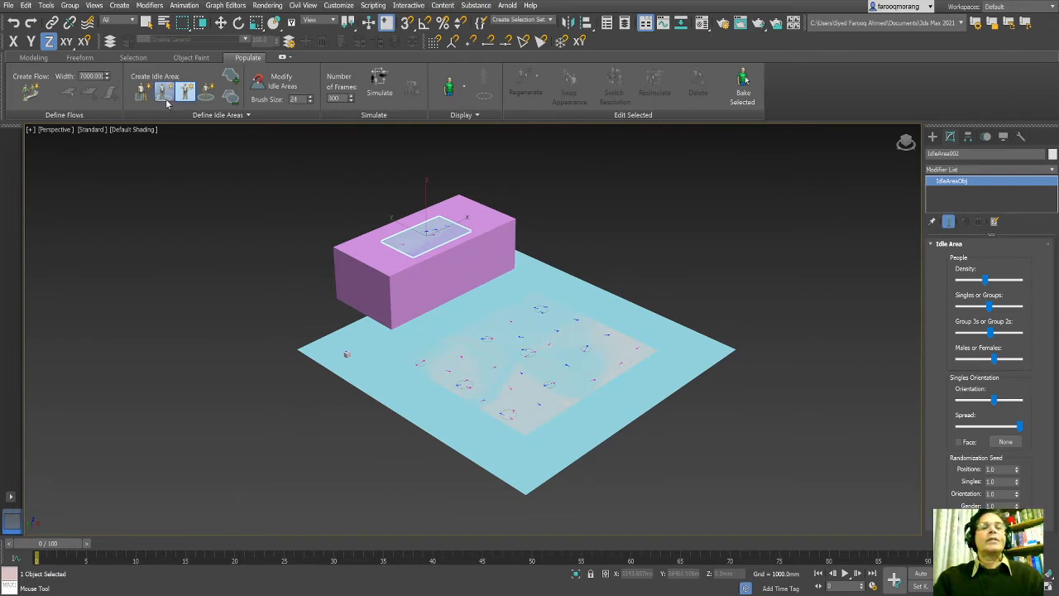
{"action": "left_click", "coordinate": [185, 91]}
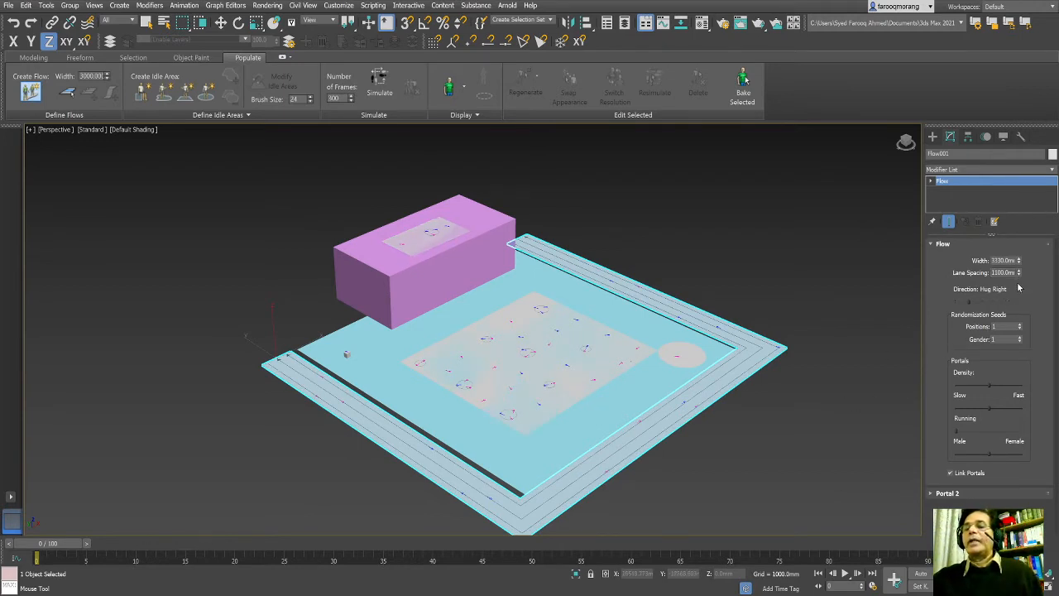
Draw flow lanes around the plane edge and run the crowd simulation
{"action": "left_click", "coordinate": [1000, 272]}
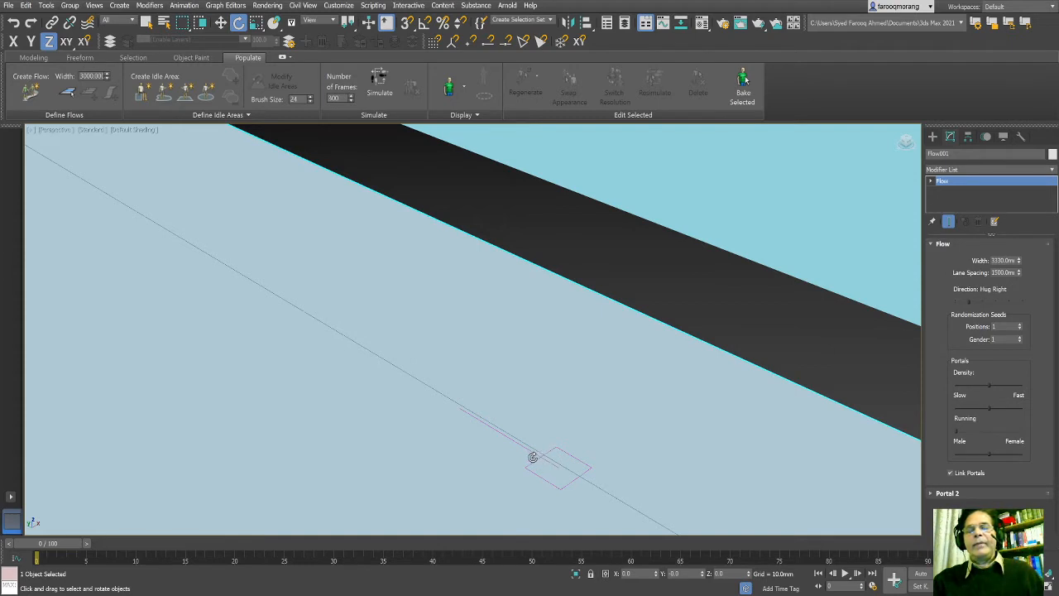
{"action": "mouse_move", "coordinate": [493, 421]}
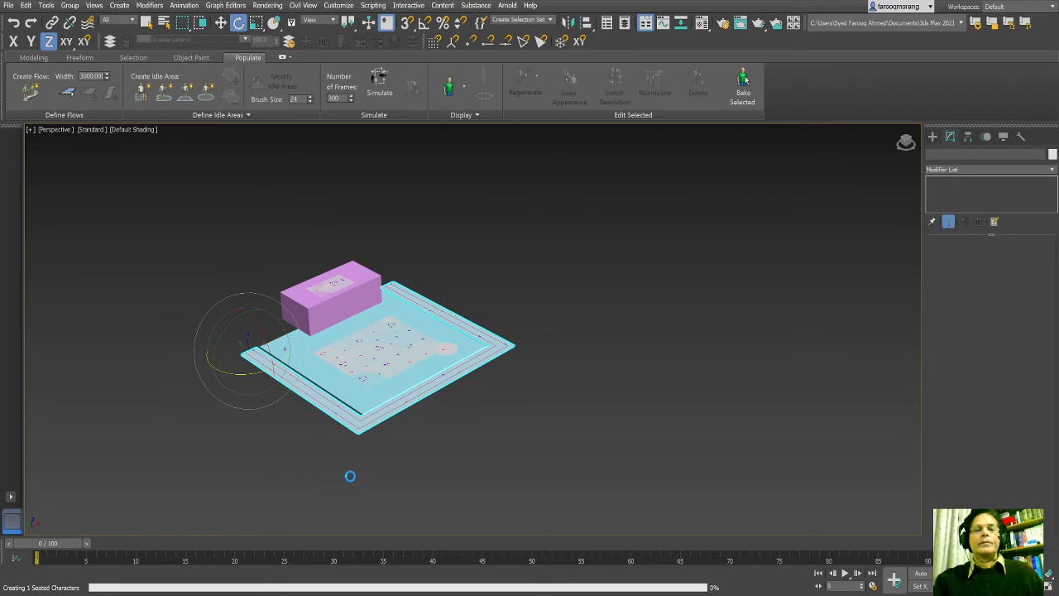
Select the walking Flow lanes after the simulation finishes
{"action": "left_click", "coordinate": [379, 83]}
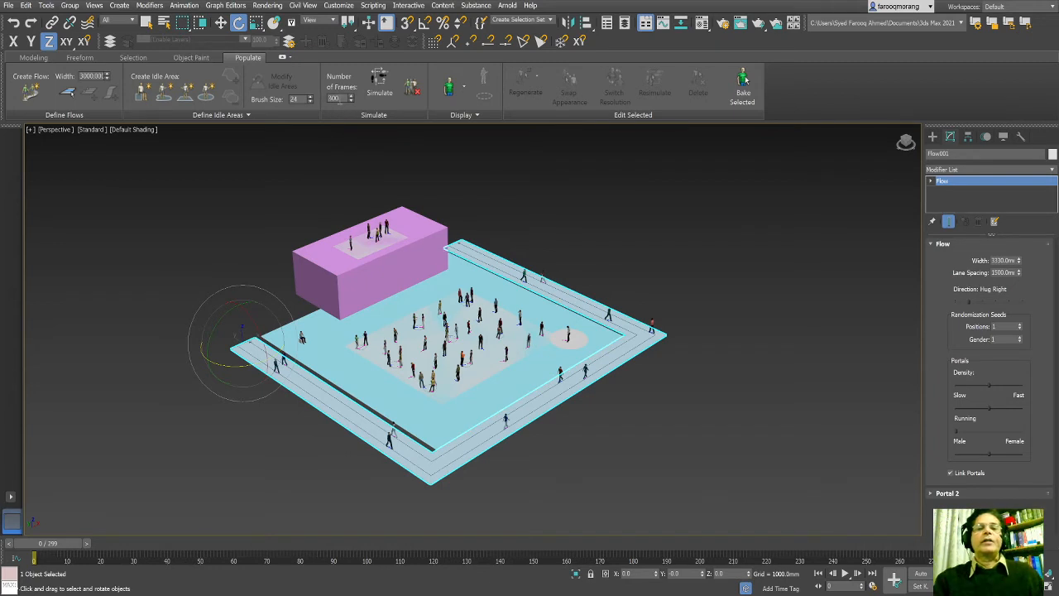
{"action": "mouse_move", "coordinate": [434, 453]}
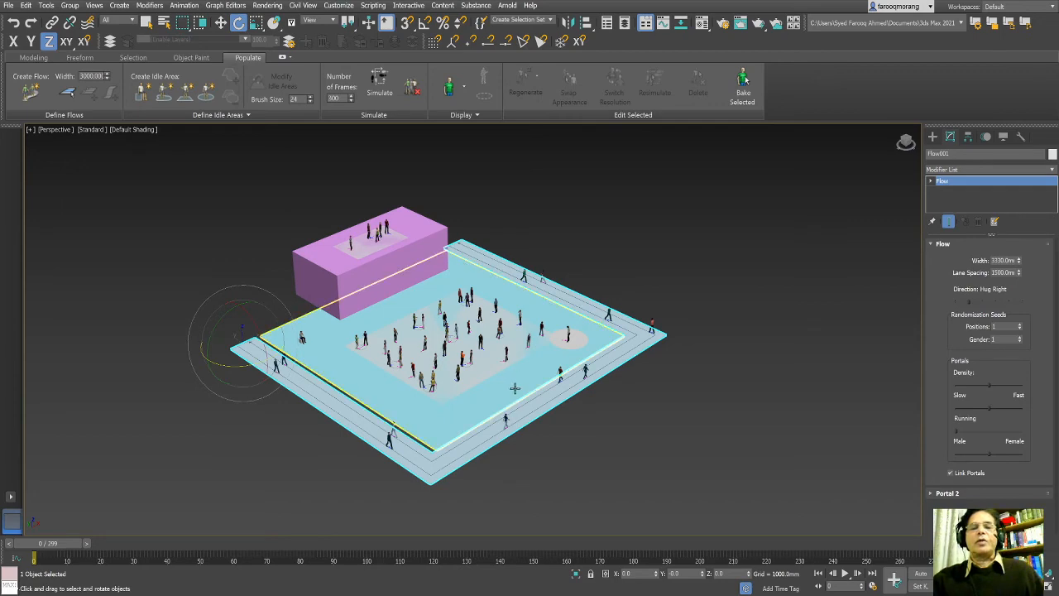
Zoom in and delete the chosen standing woman from the idle crowd
{"action": "scroll", "scroll_direction": "up", "scroll_amount": 3}
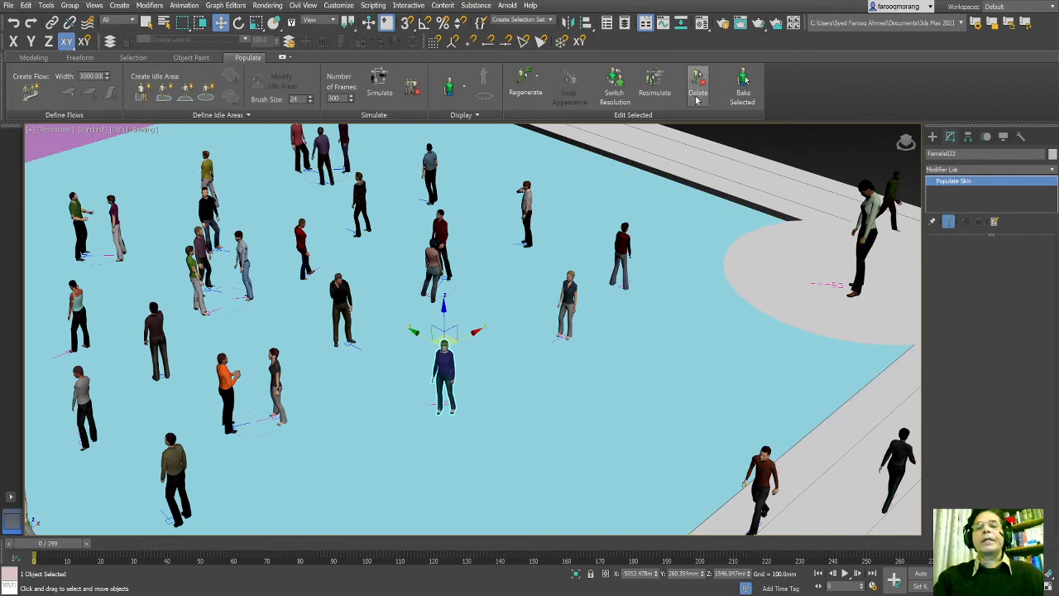
{"action": "left_click", "coordinate": [697, 86]}
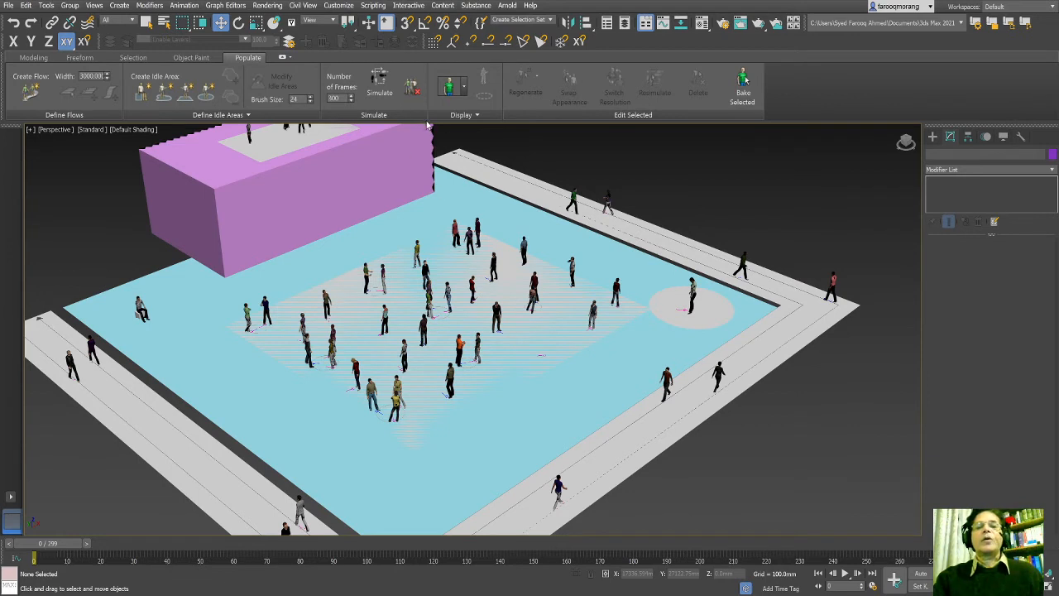
{"action": "mouse_move", "coordinate": [439, 116]}
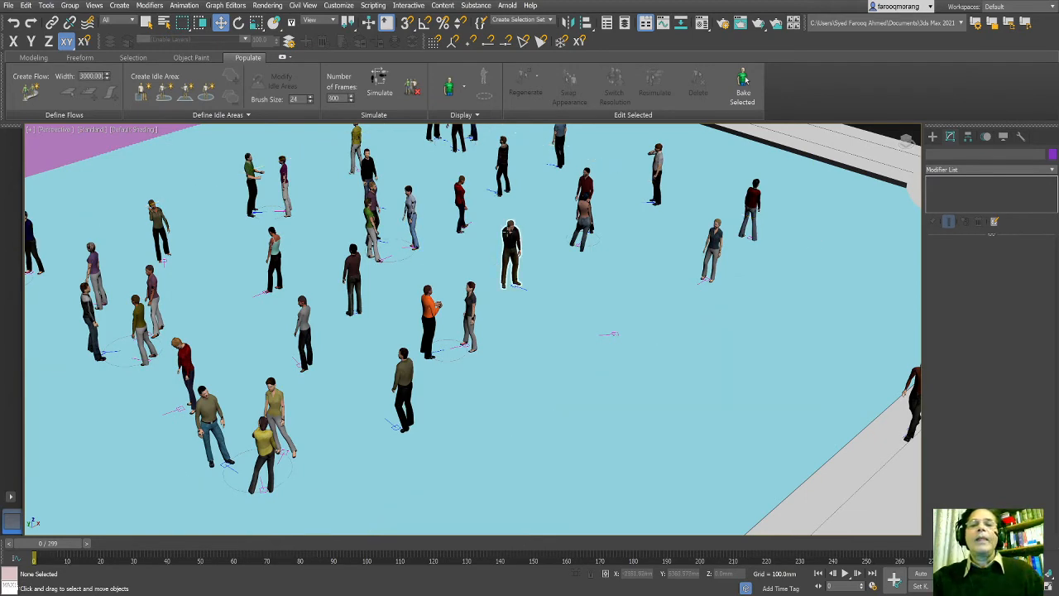
Regenerate a chosen standing man twice, then zoom out toward the walking flow
{"action": "left_click", "coordinate": [511, 248]}
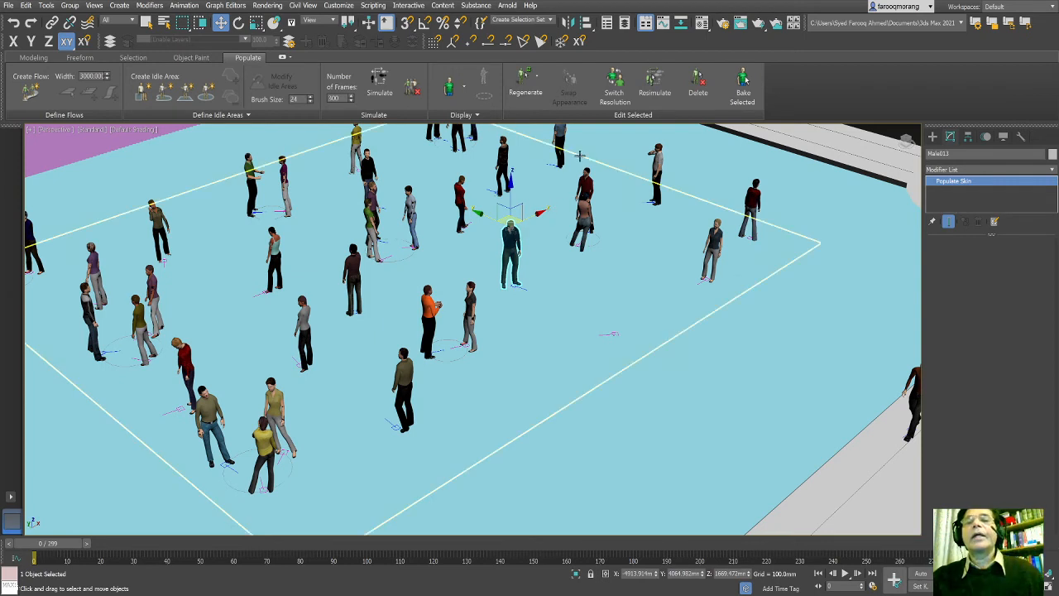
{"action": "left_click", "coordinate": [614, 86]}
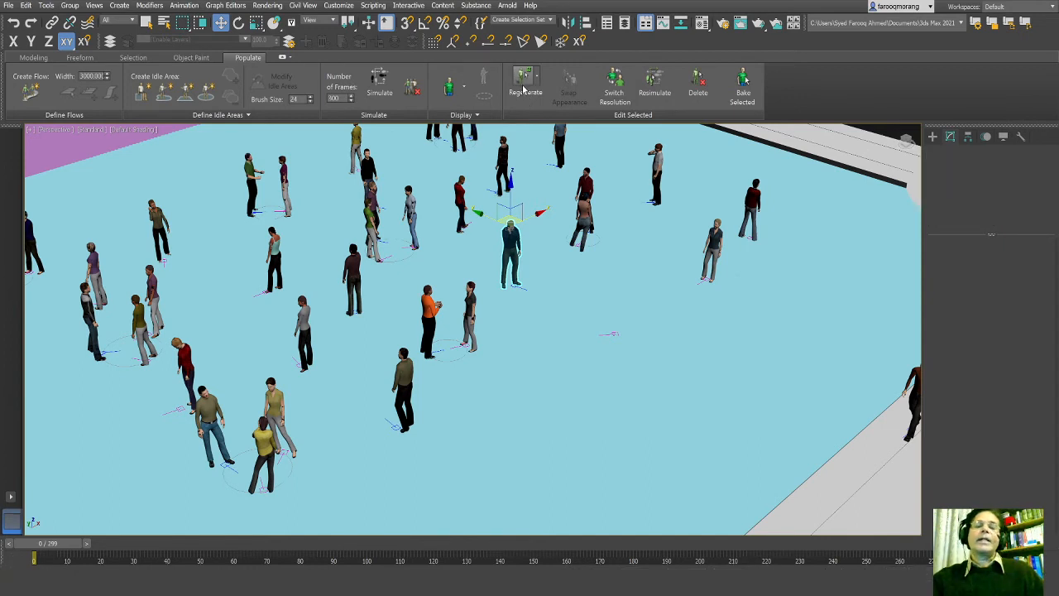
{"action": "mouse_move", "coordinate": [536, 80]}
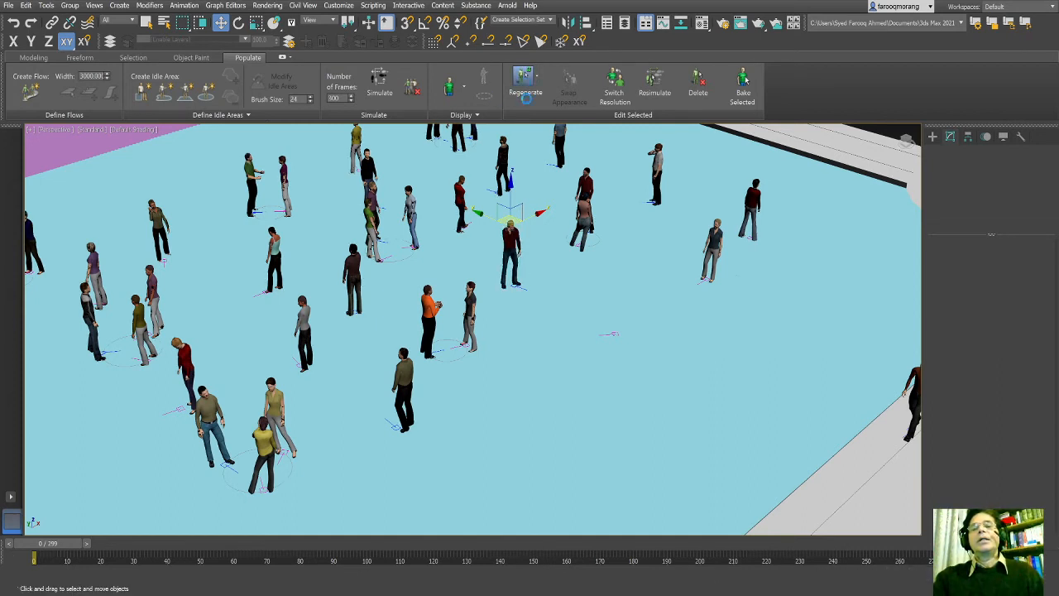
{"action": "left_click", "coordinate": [511, 252]}
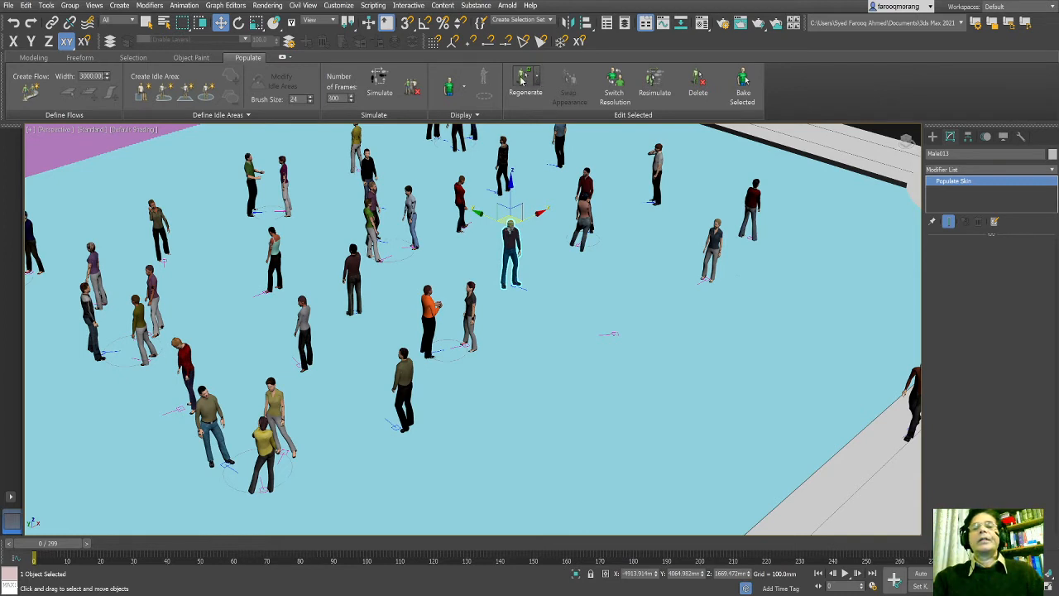
{"action": "mouse_move", "coordinate": [523, 245]}
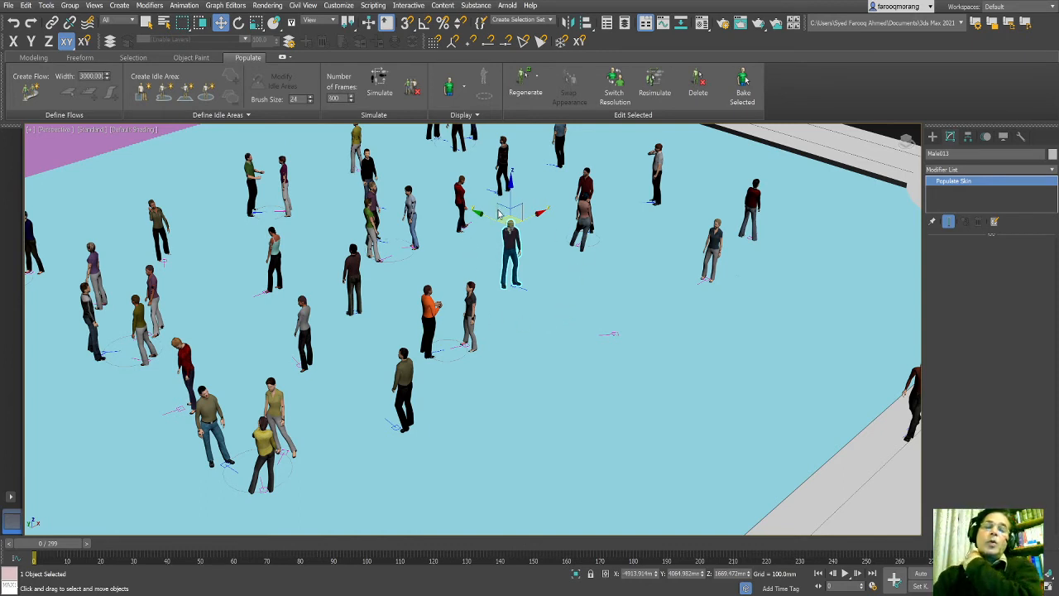
{"action": "mouse_move", "coordinate": [546, 250]}
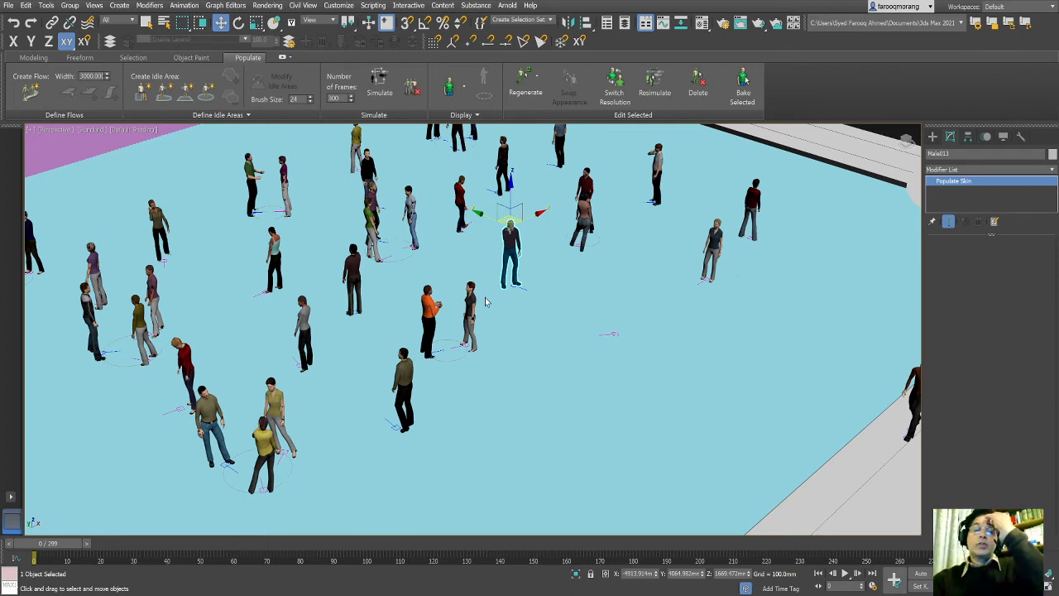
{"action": "mouse_move", "coordinate": [579, 183]}
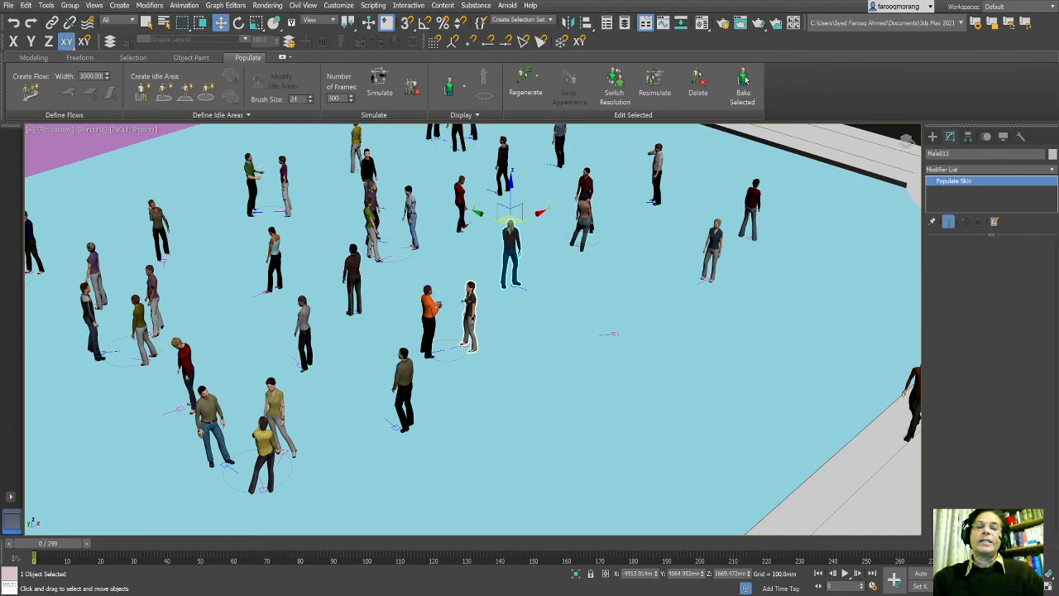
{"action": "scroll", "scroll_direction": "up", "scroll_amount": 3}
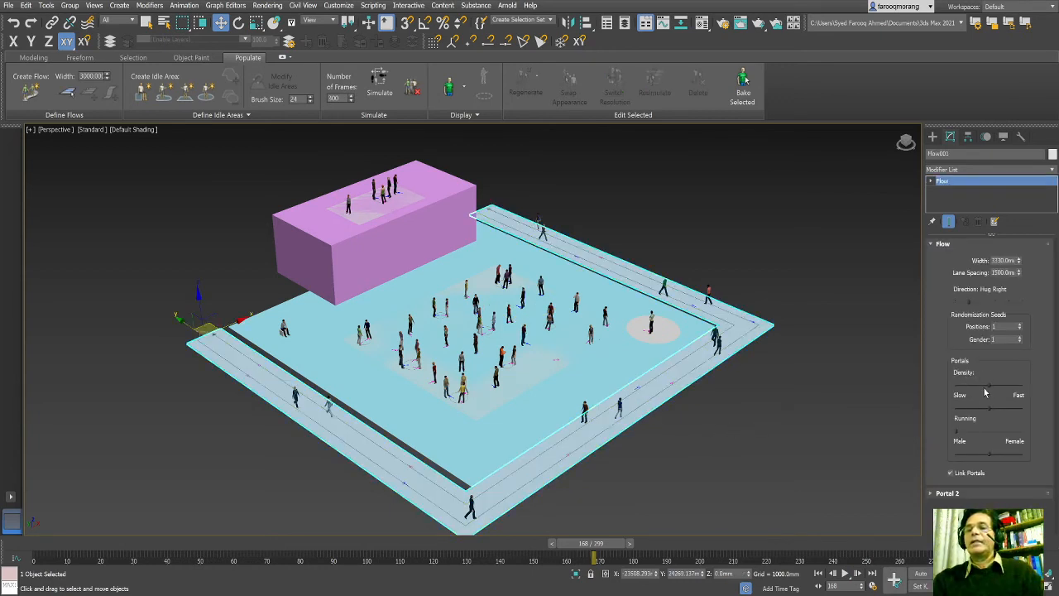
{"action": "mouse_move", "coordinate": [679, 413]}
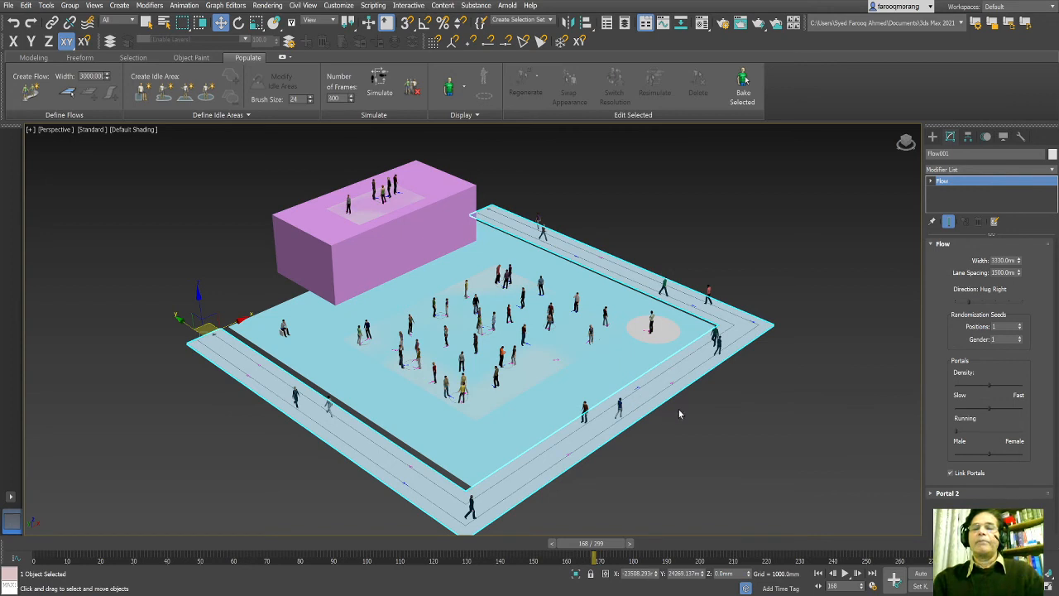
{"action": "mouse_move", "coordinate": [991, 415]}
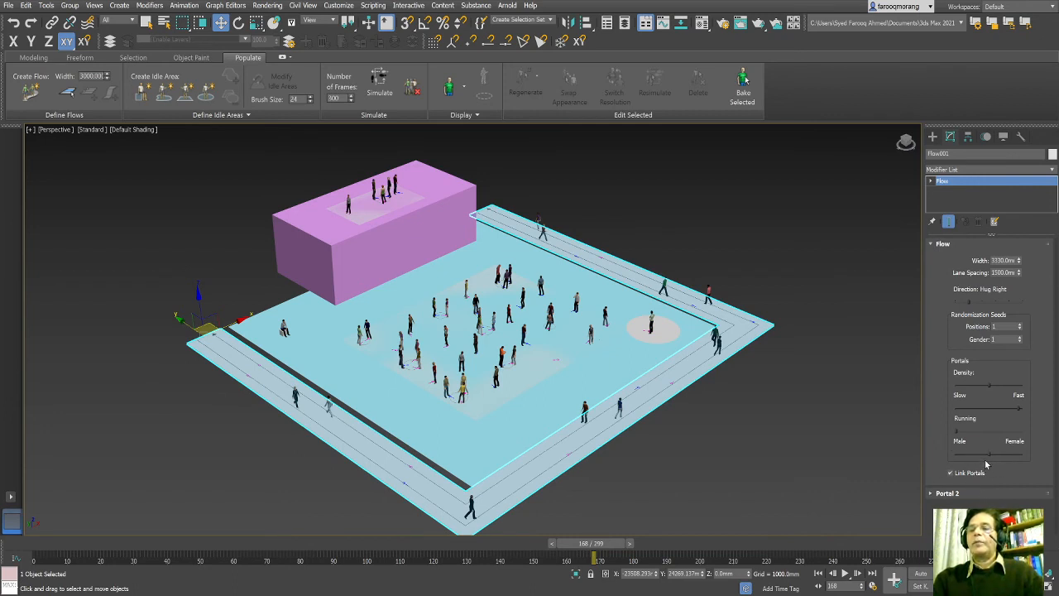
{"action": "mouse_move", "coordinate": [673, 437]}
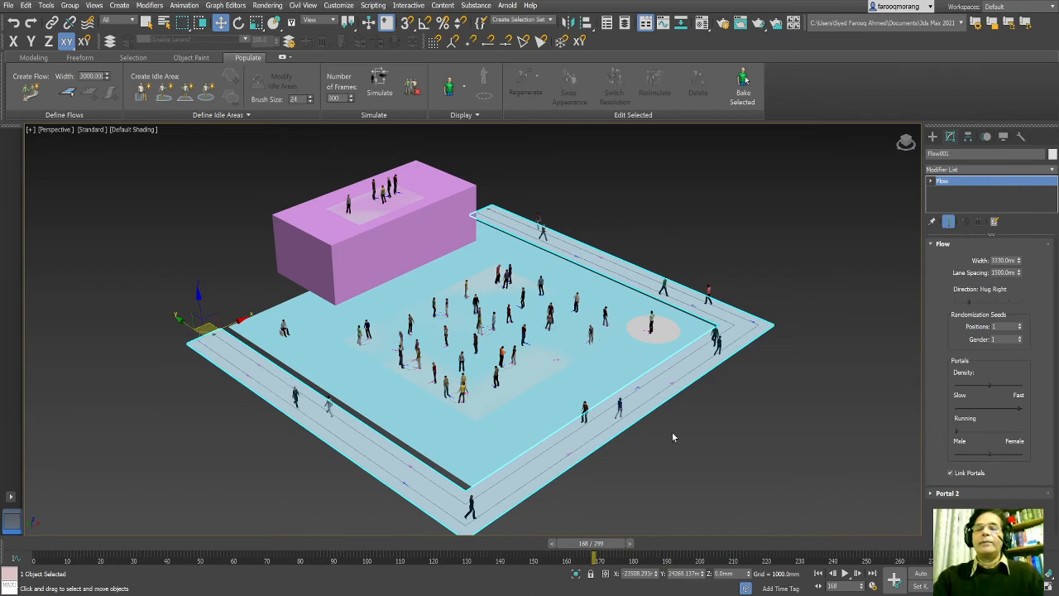
{"action": "mouse_move", "coordinate": [676, 434]}
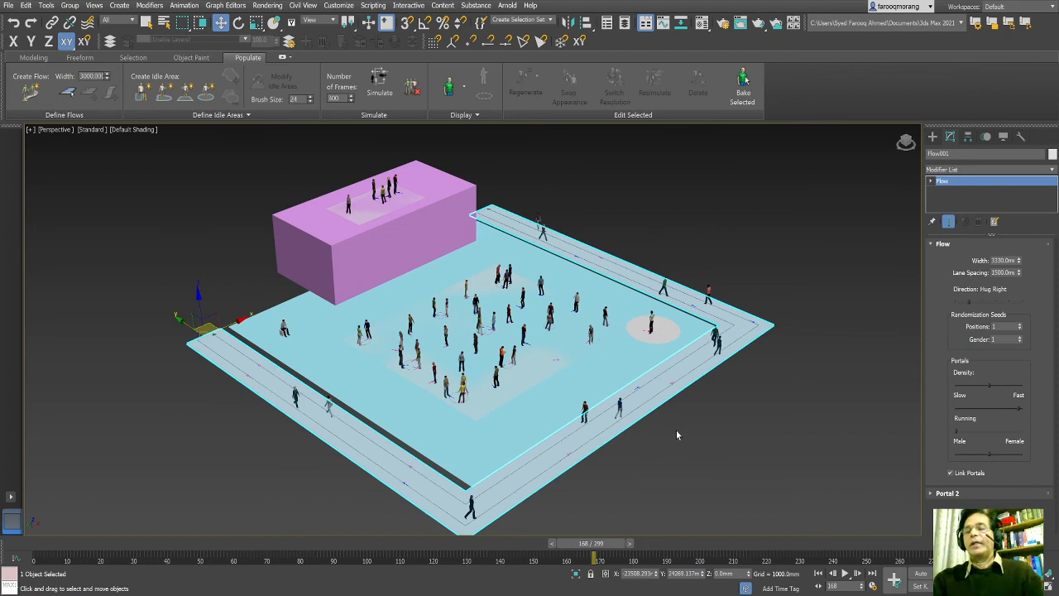
{"action": "mouse_move", "coordinate": [649, 434]}
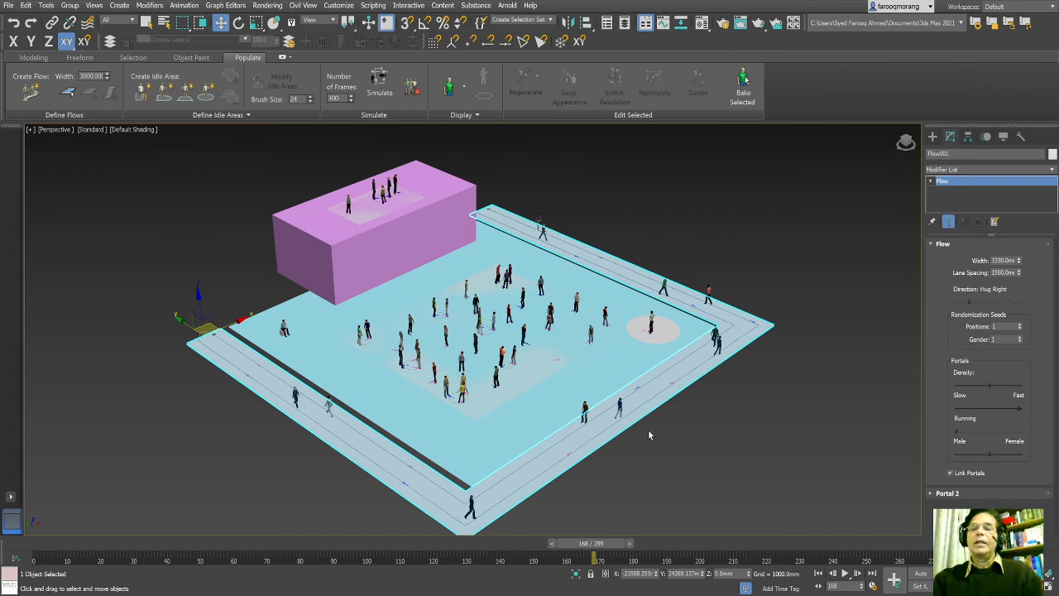